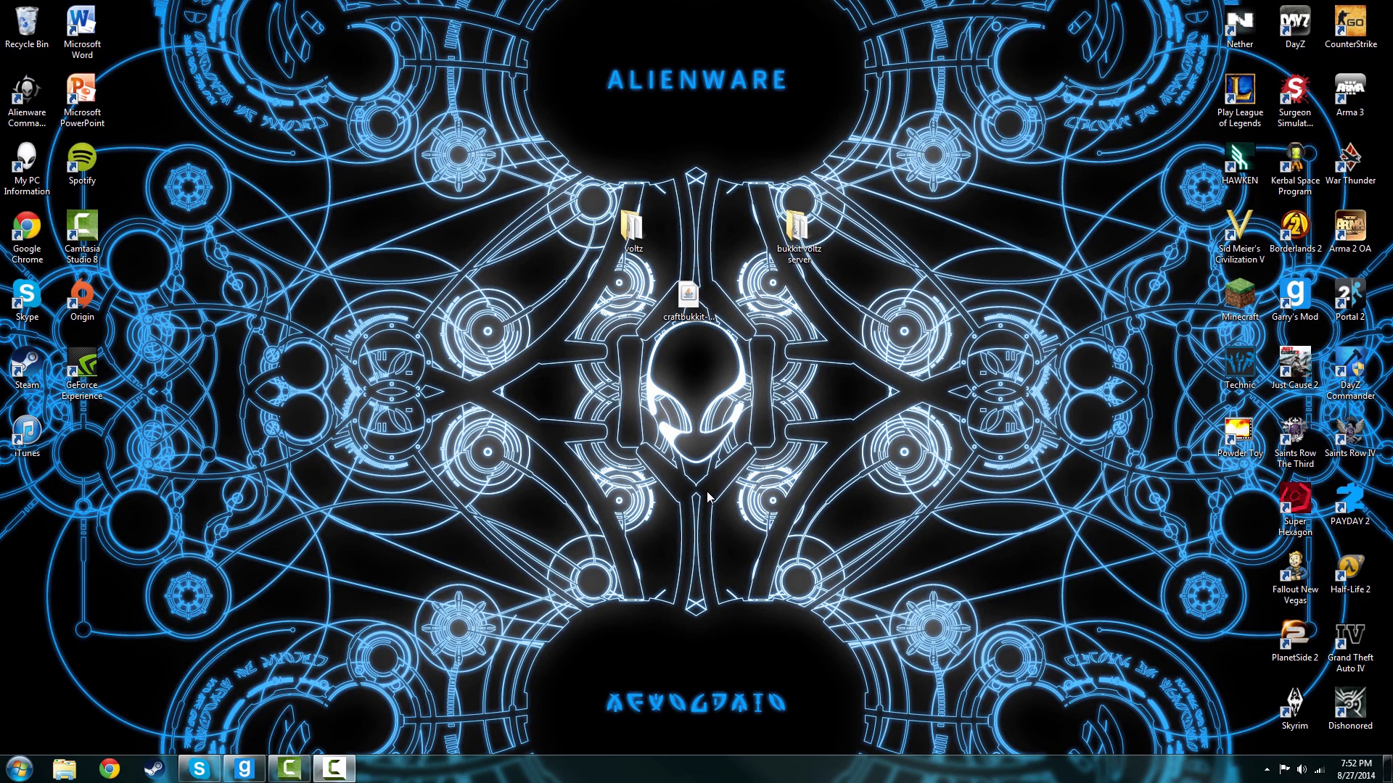
{"action": "mouse_move", "coordinate": [714, 456]}
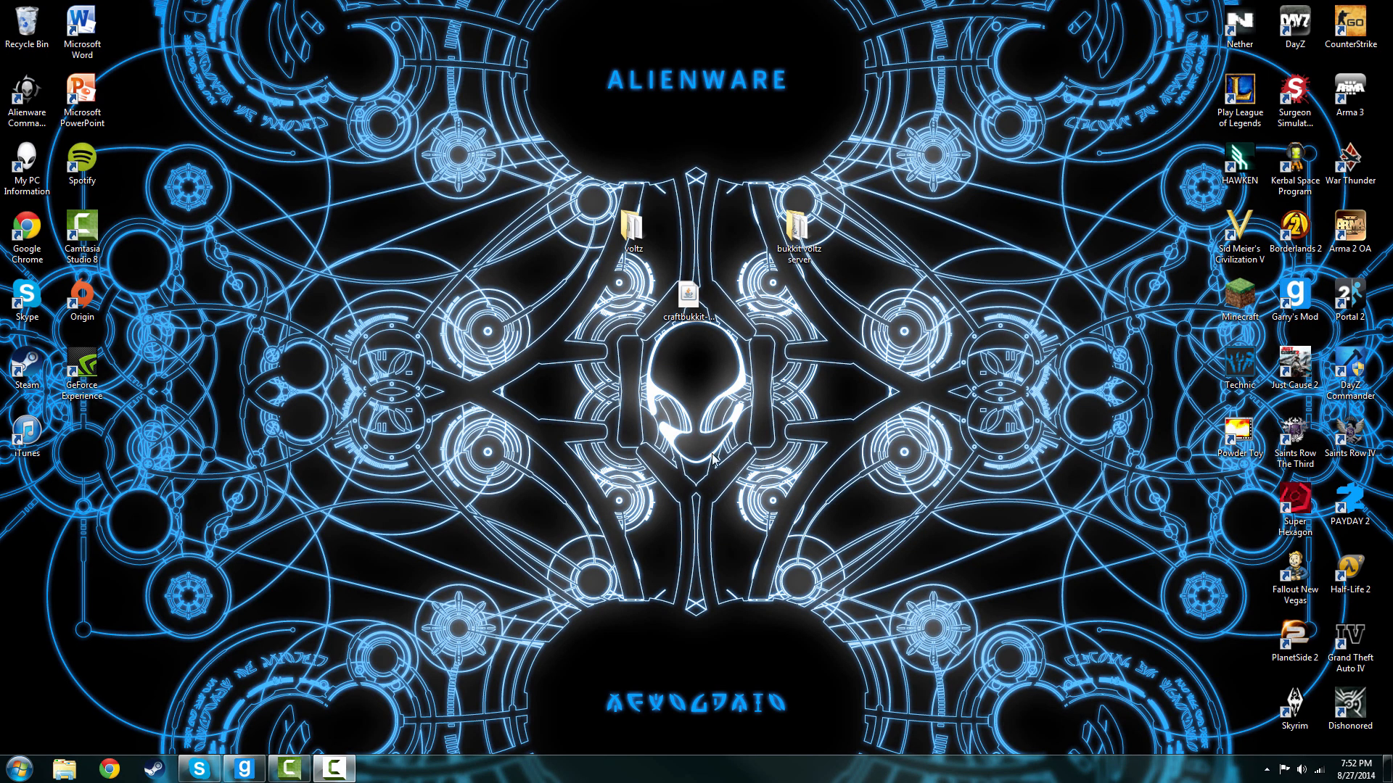
{"action": "mouse_move", "coordinate": [551, 344]}
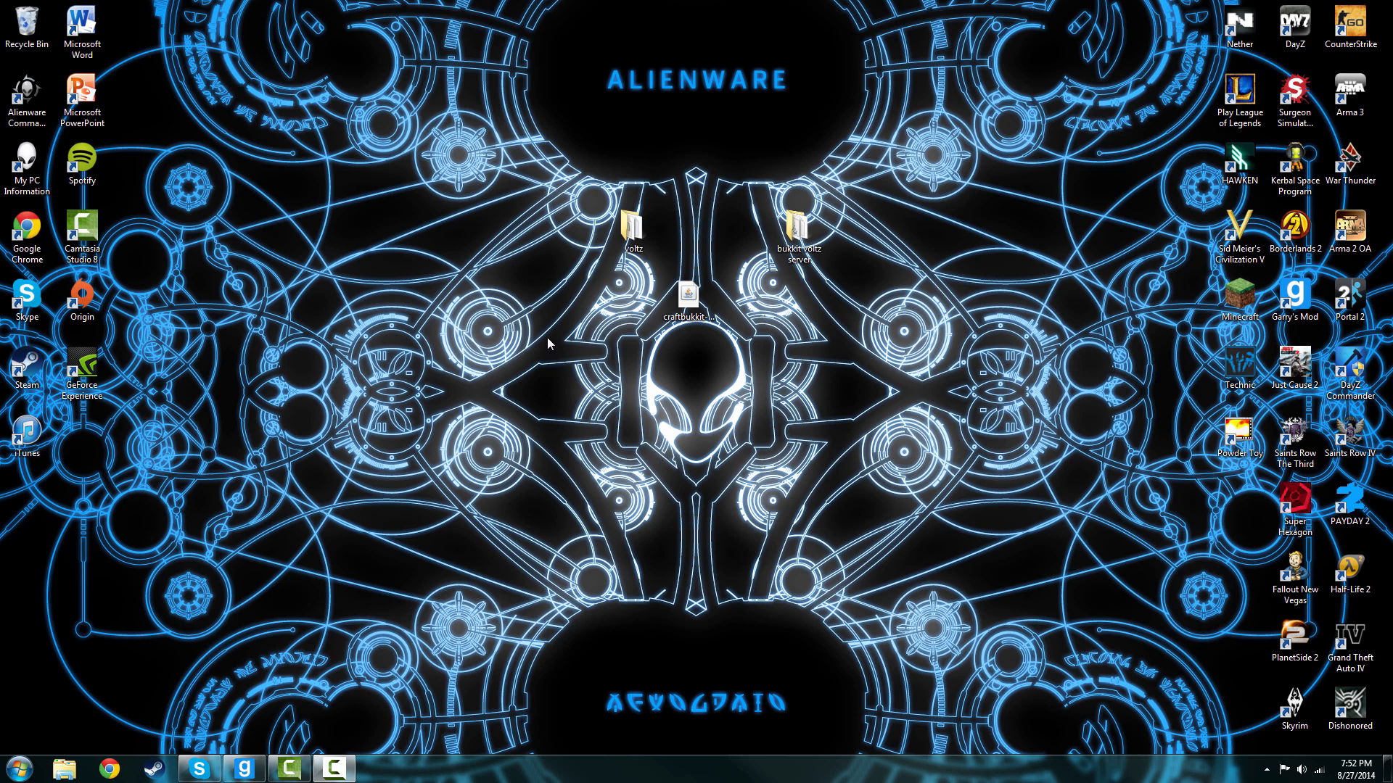
{"action": "mouse_move", "coordinate": [679, 85]}
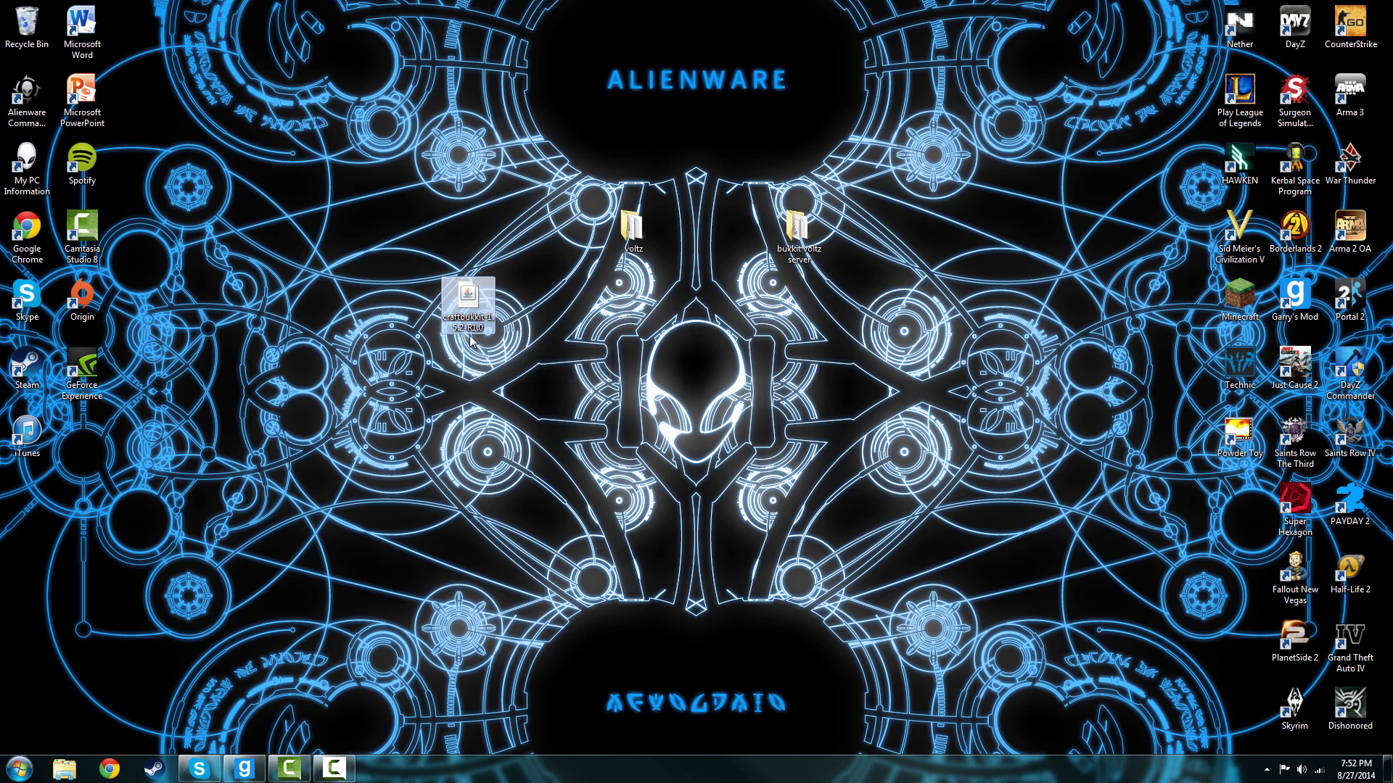
- Place the CraftBukkit jar first in the desktop row, beside the voltz folder
{"action": "left_click_drag", "start_coordinate": [469, 302], "coordinate": [411, 229]}
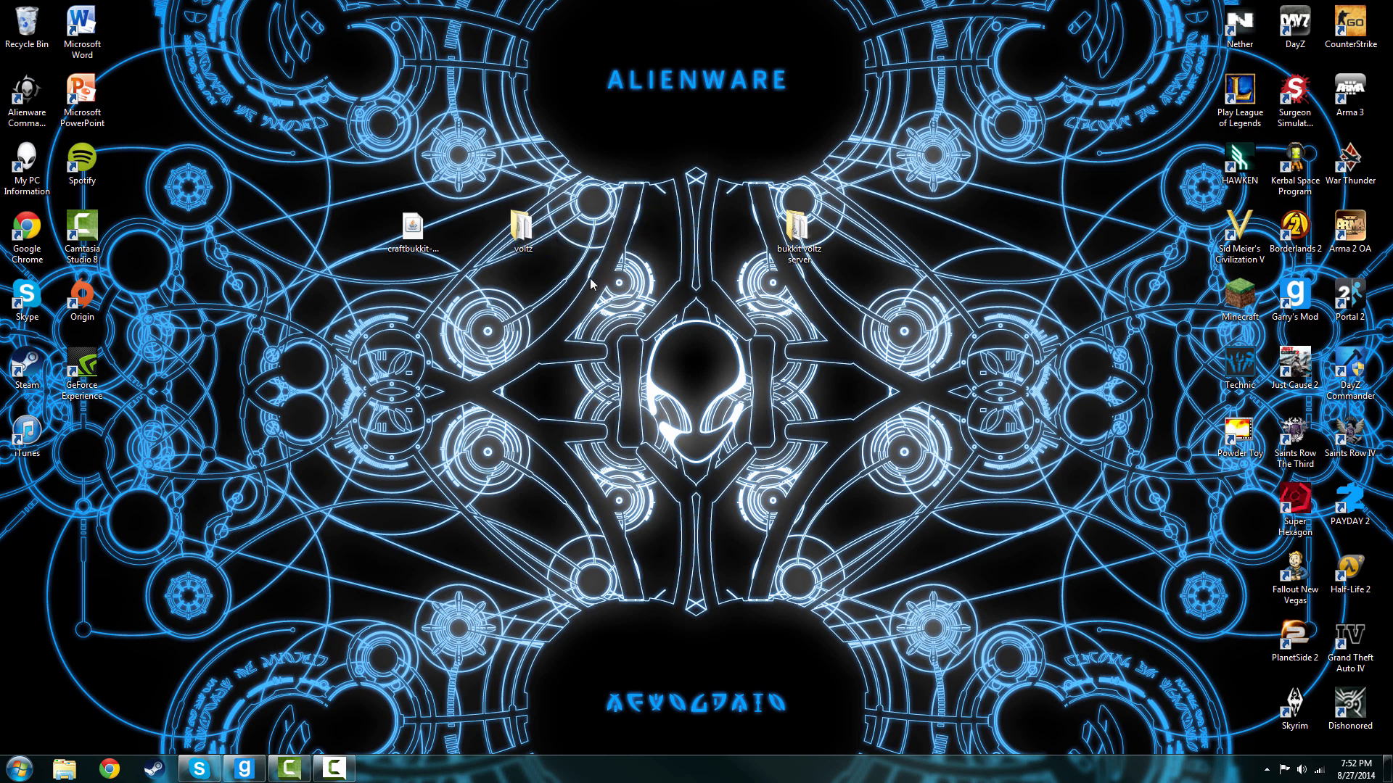
{"action": "left_click", "coordinate": [798, 223]}
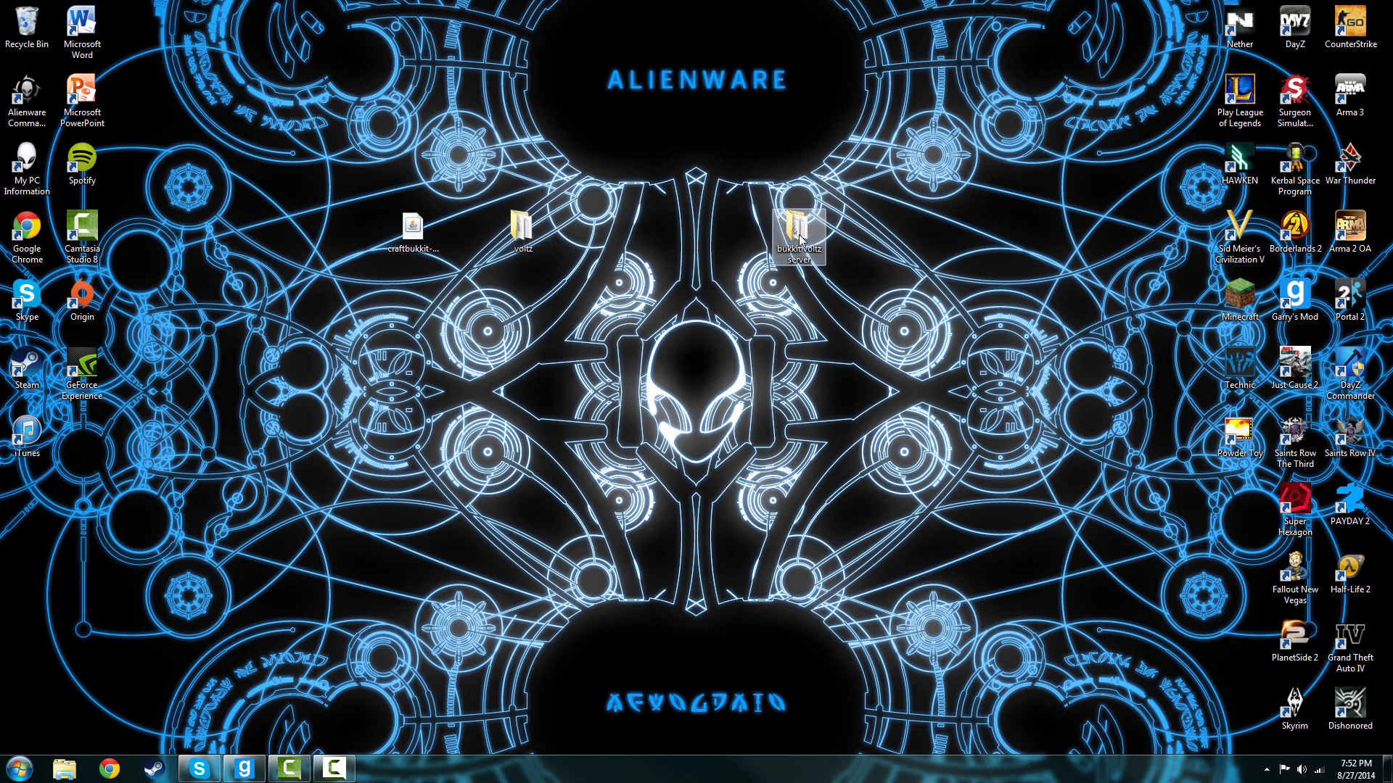
- Peek inside the bukkit voltz server and voltz folders, then leave only voltz and the jar
{"action": "double_click", "coordinate": [800, 226]}
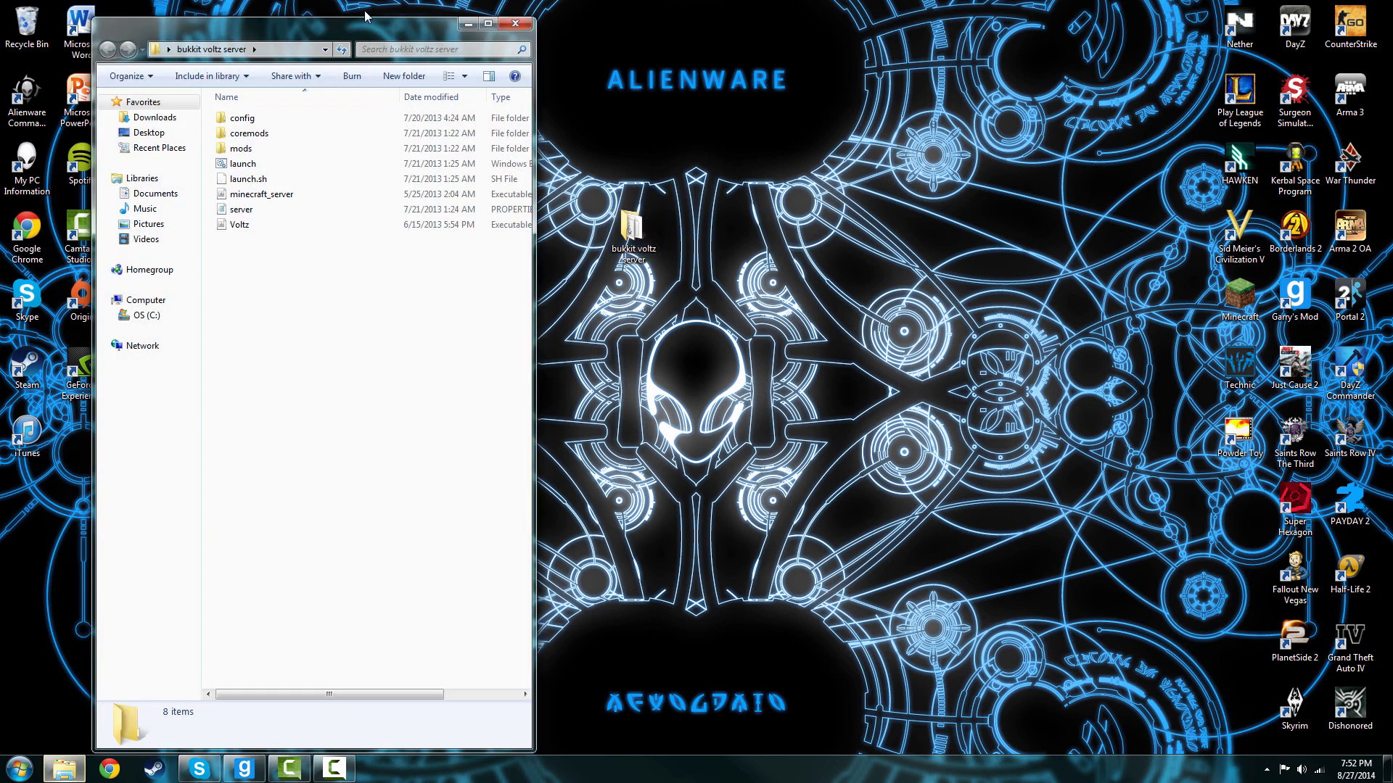
{"action": "left_click_drag", "start_coordinate": [364, 16], "coordinate": [436, 39]}
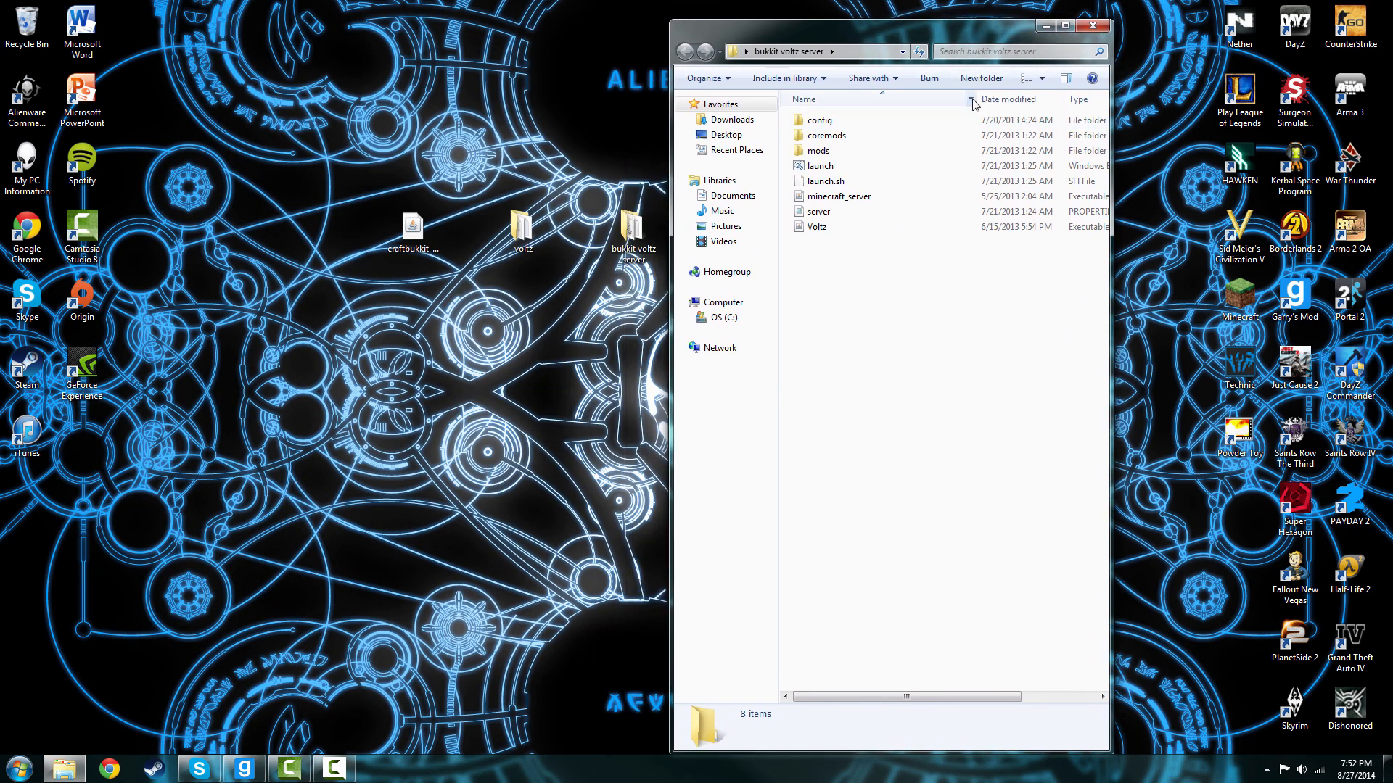
{"action": "left_click", "coordinate": [1088, 26]}
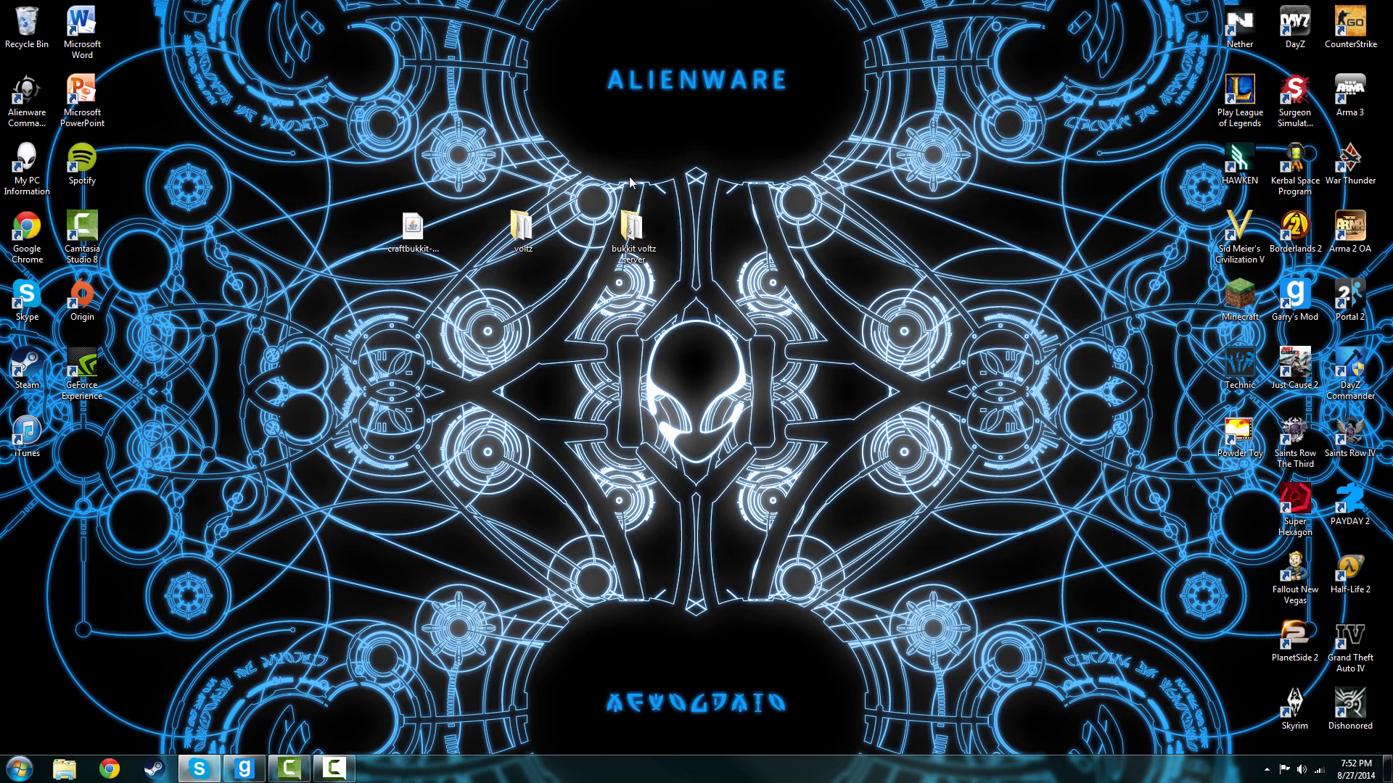
{"action": "double_click", "coordinate": [522, 225]}
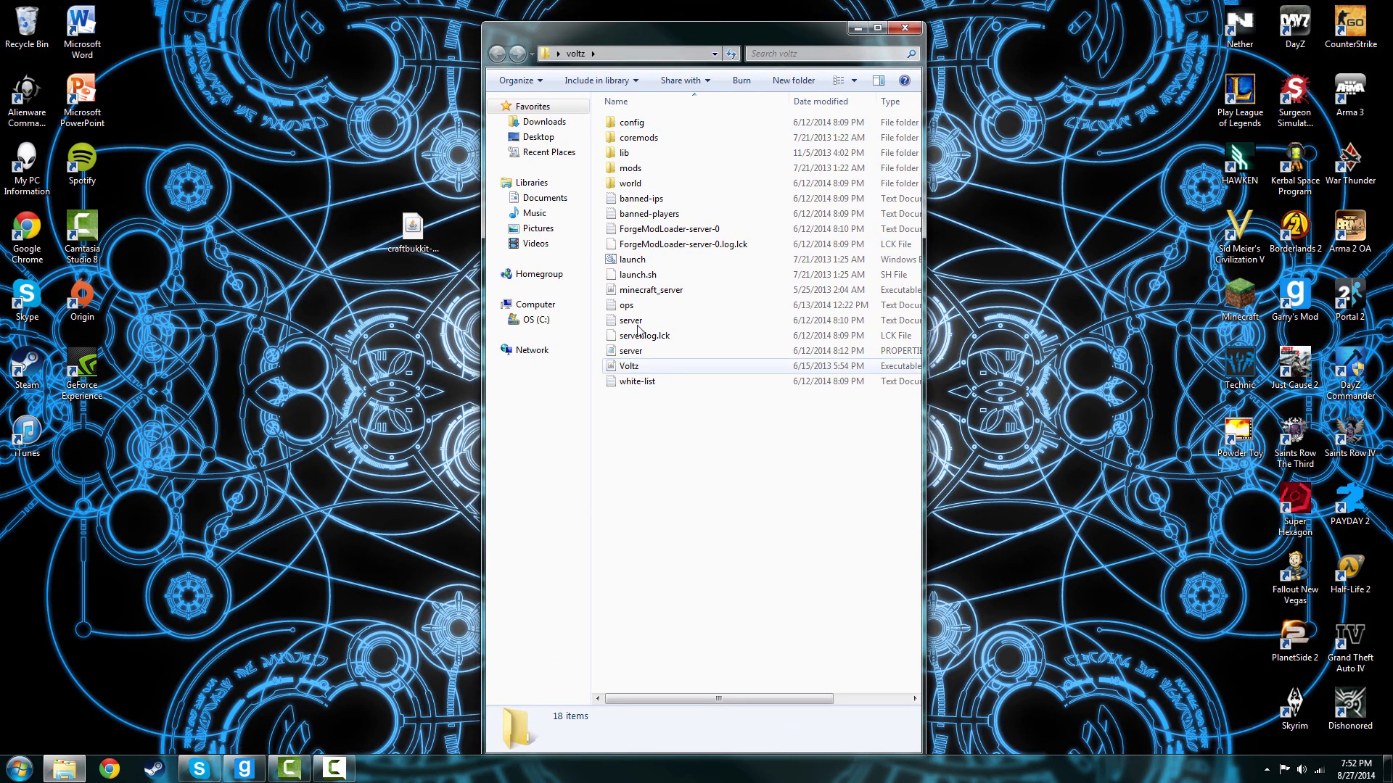
{"action": "left_click", "coordinate": [901, 26]}
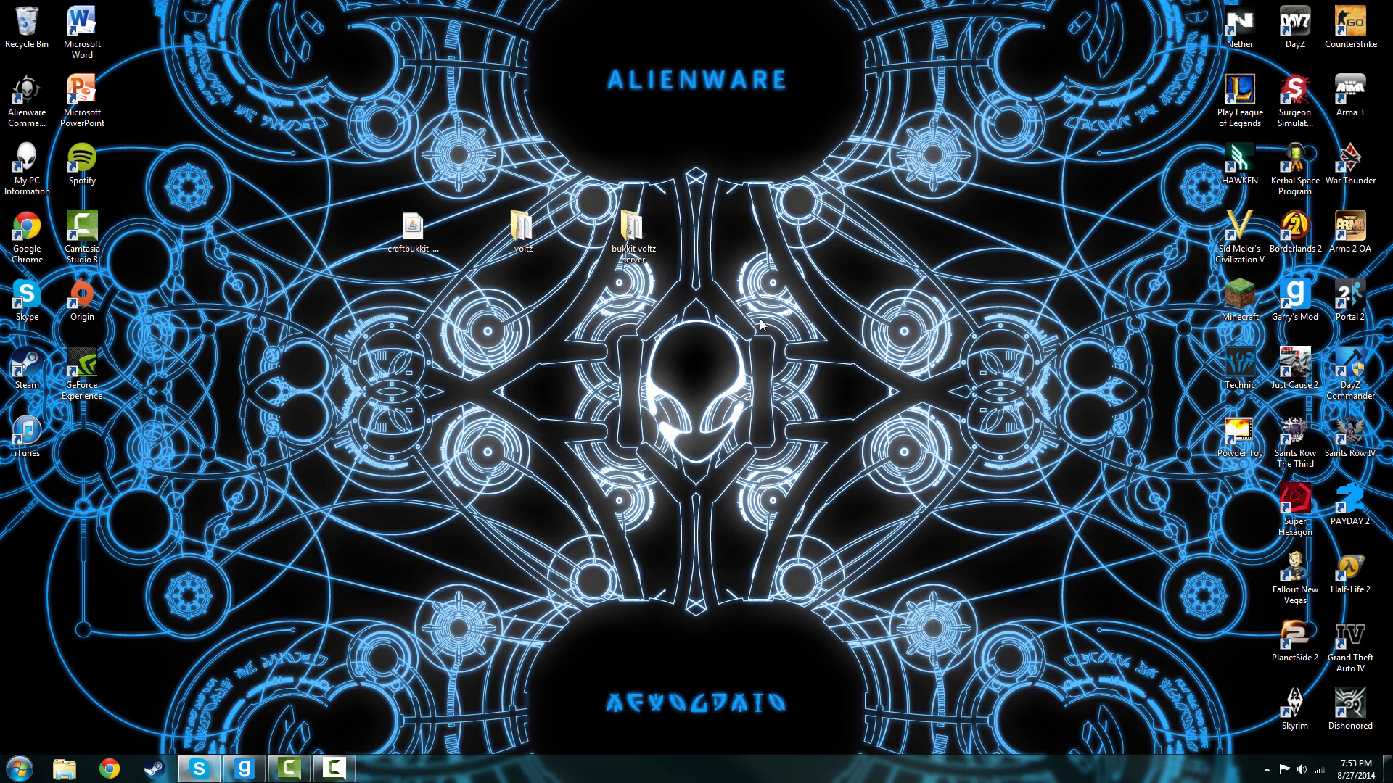
{"action": "left_click_drag", "start_coordinate": [631, 227], "coordinate": [26, 21]}
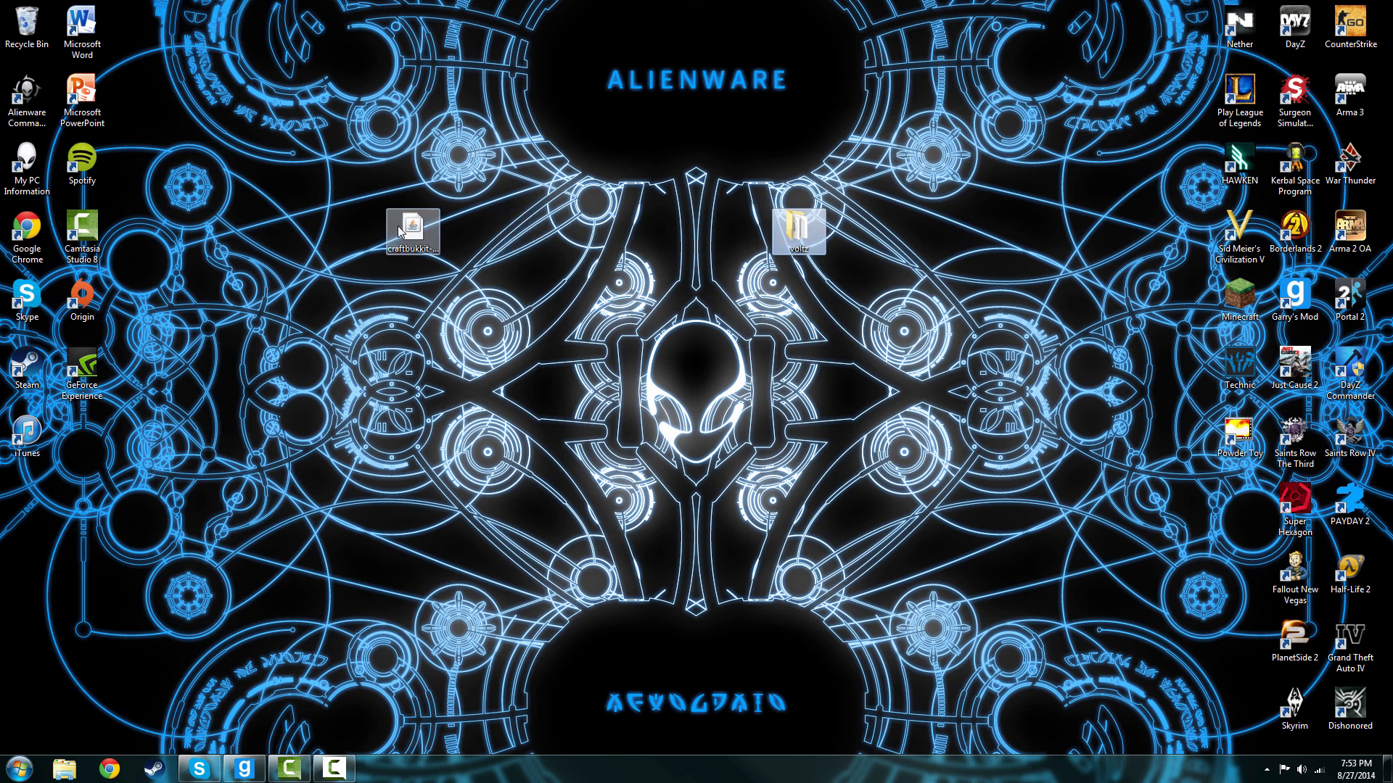
- Move craftbukkit-1.5.2-R1.0 into voltz\coremods and return to the voltz folder
{"action": "double_click", "coordinate": [798, 220]}
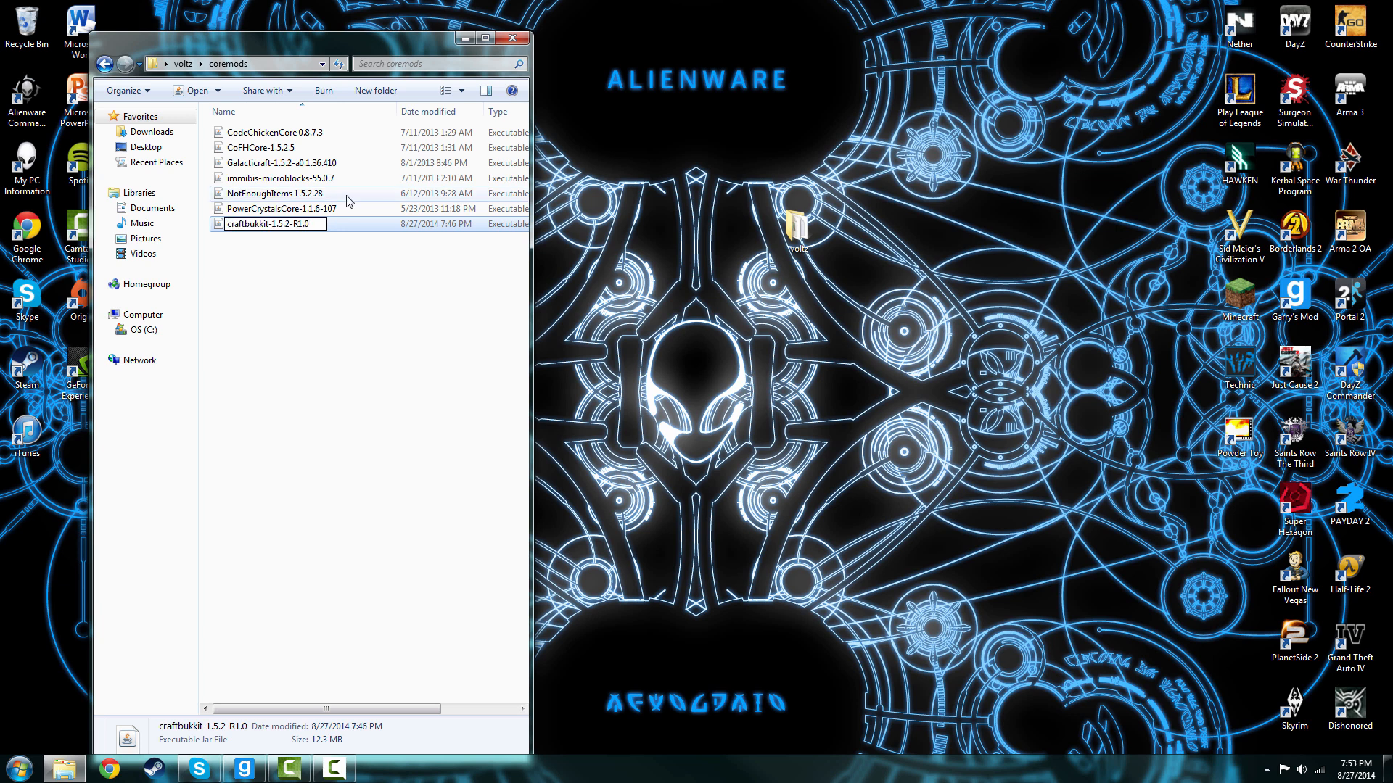
{"action": "key", "text": "BackSpace"}
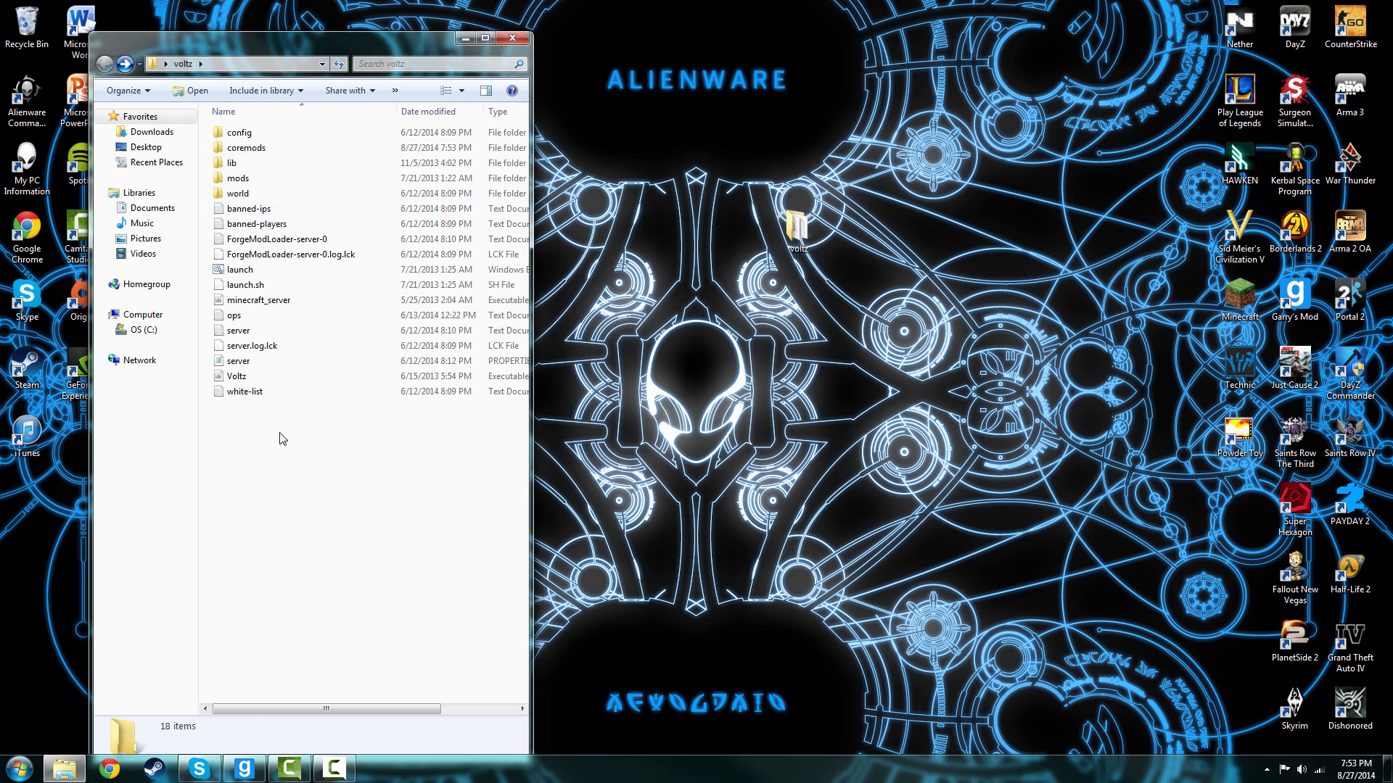
- Create a new folder named Plugins inside the voltz folder
{"action": "right_click", "coordinate": [283, 438]}
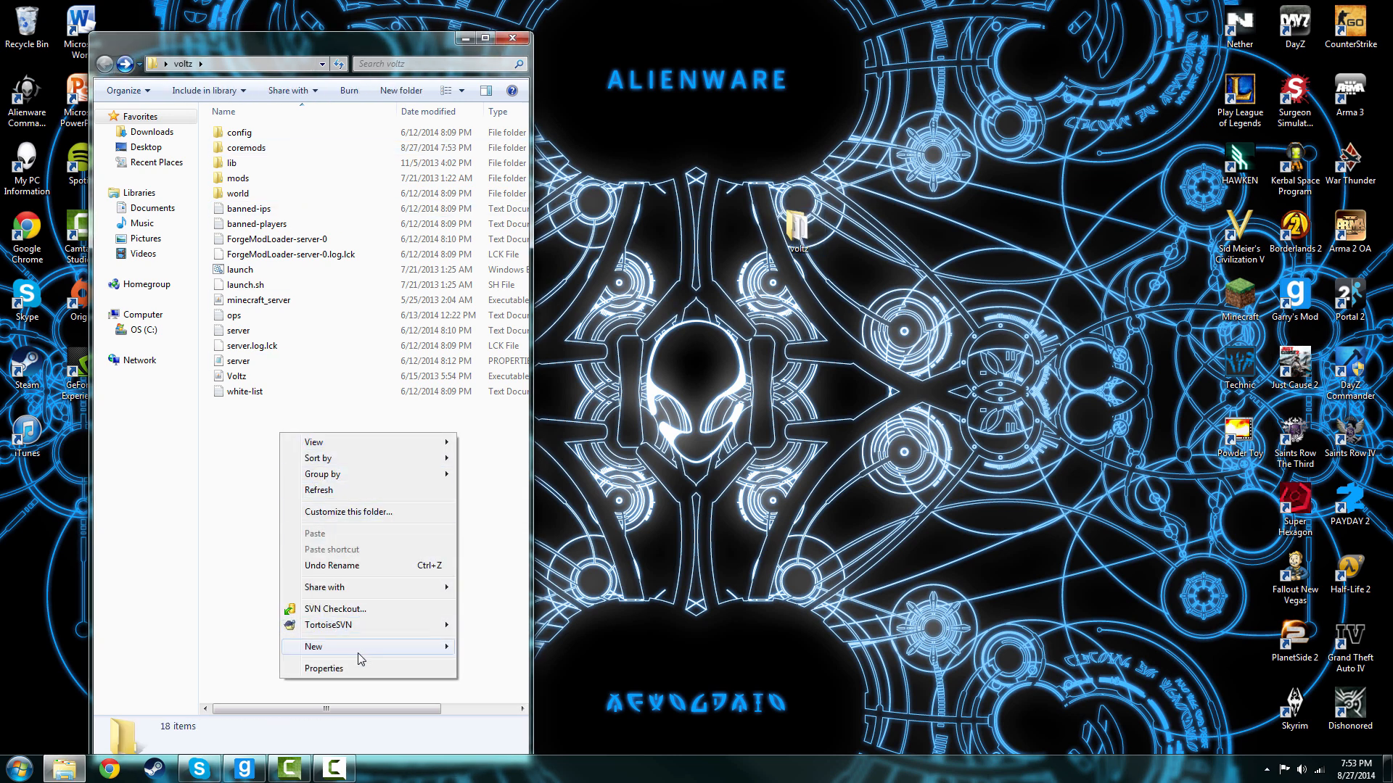
{"action": "left_click", "coordinate": [313, 647]}
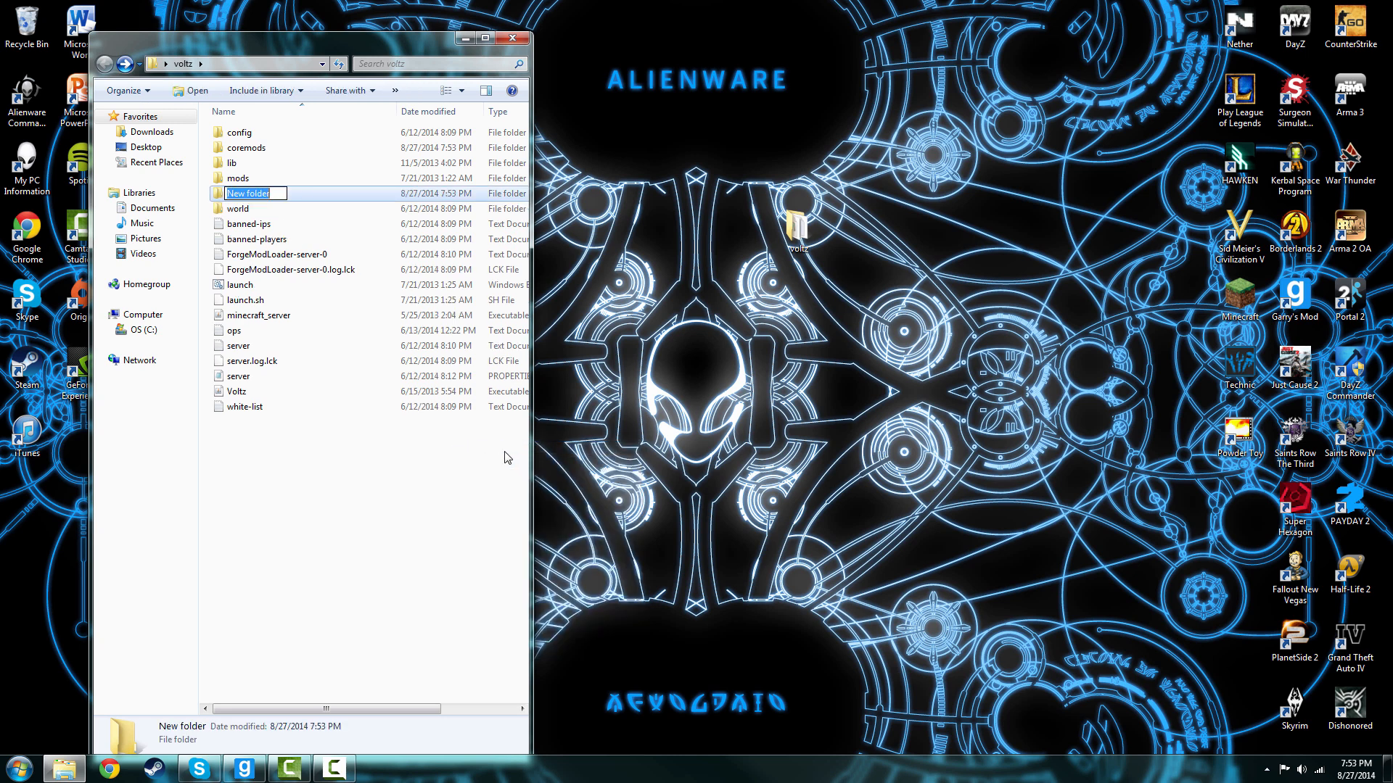
{"action": "type", "text": "P"}
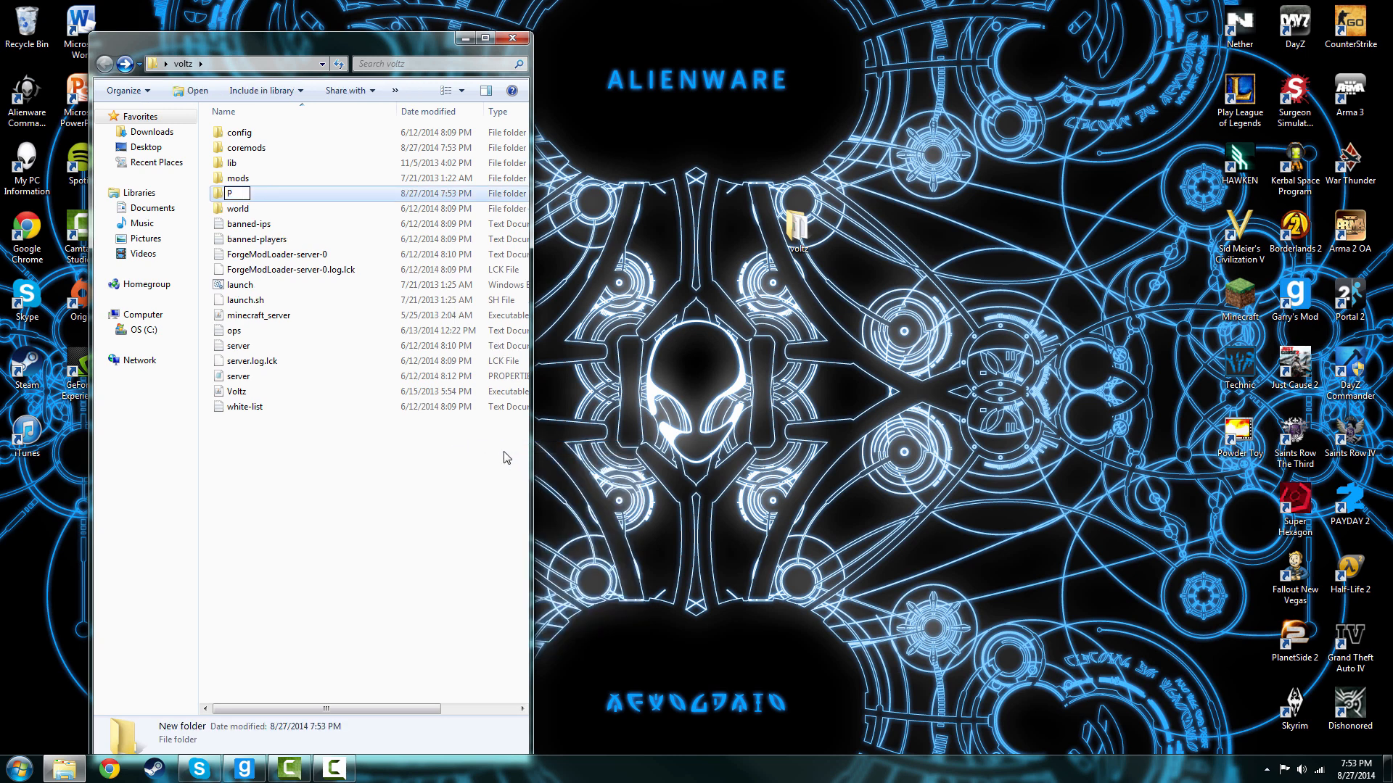
{"action": "type", "text": "Plugins"}
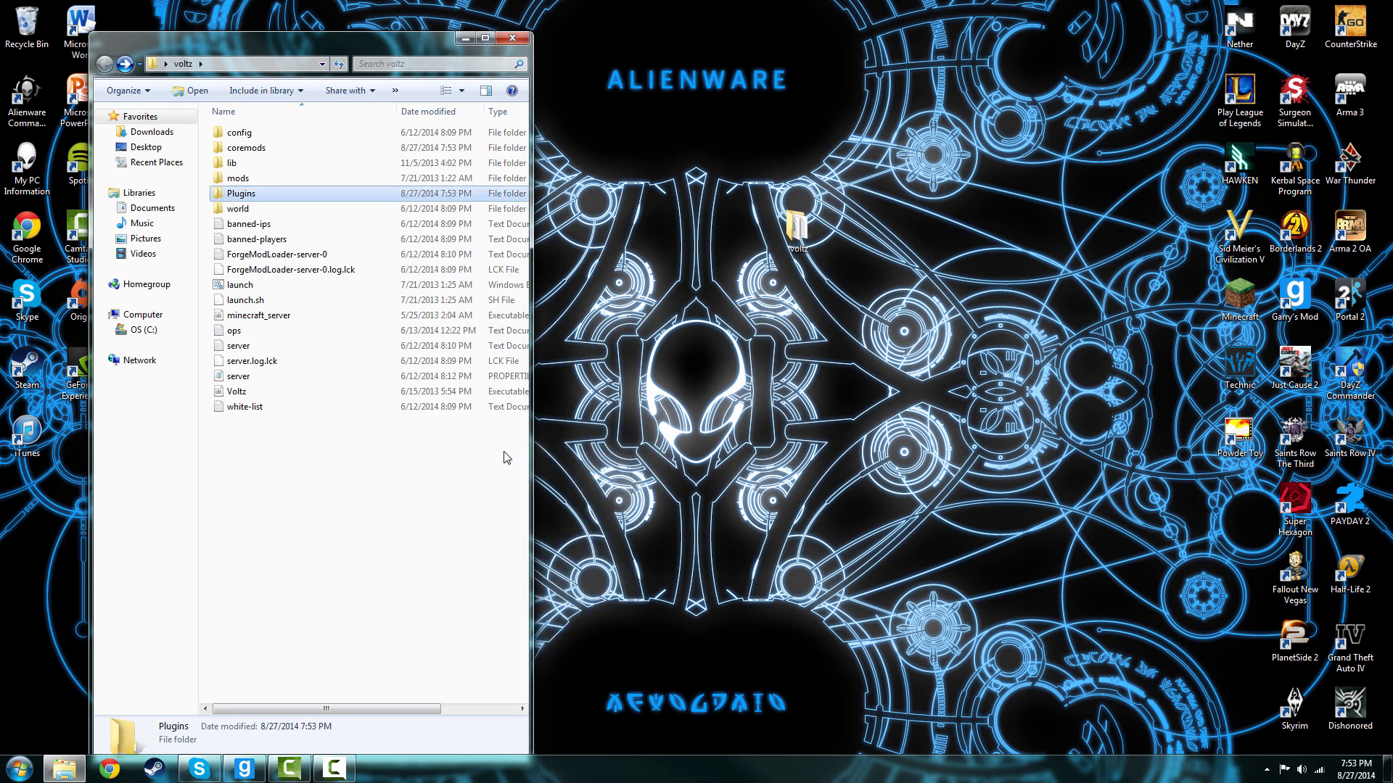
{"action": "double_click", "coordinate": [241, 193]}
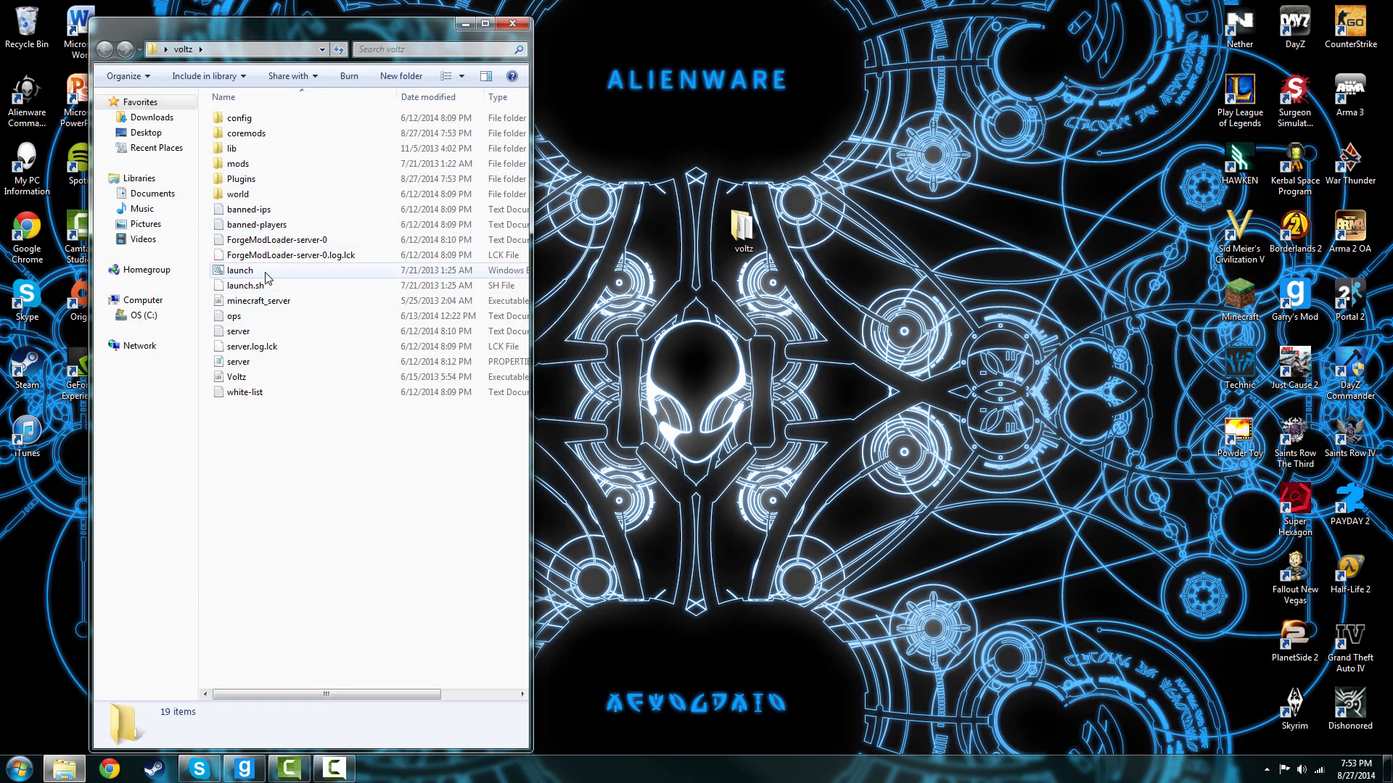
- Run launch.bat, let the Voltz server load, then issue stop to save the worlds
{"action": "double_click", "coordinate": [239, 269]}
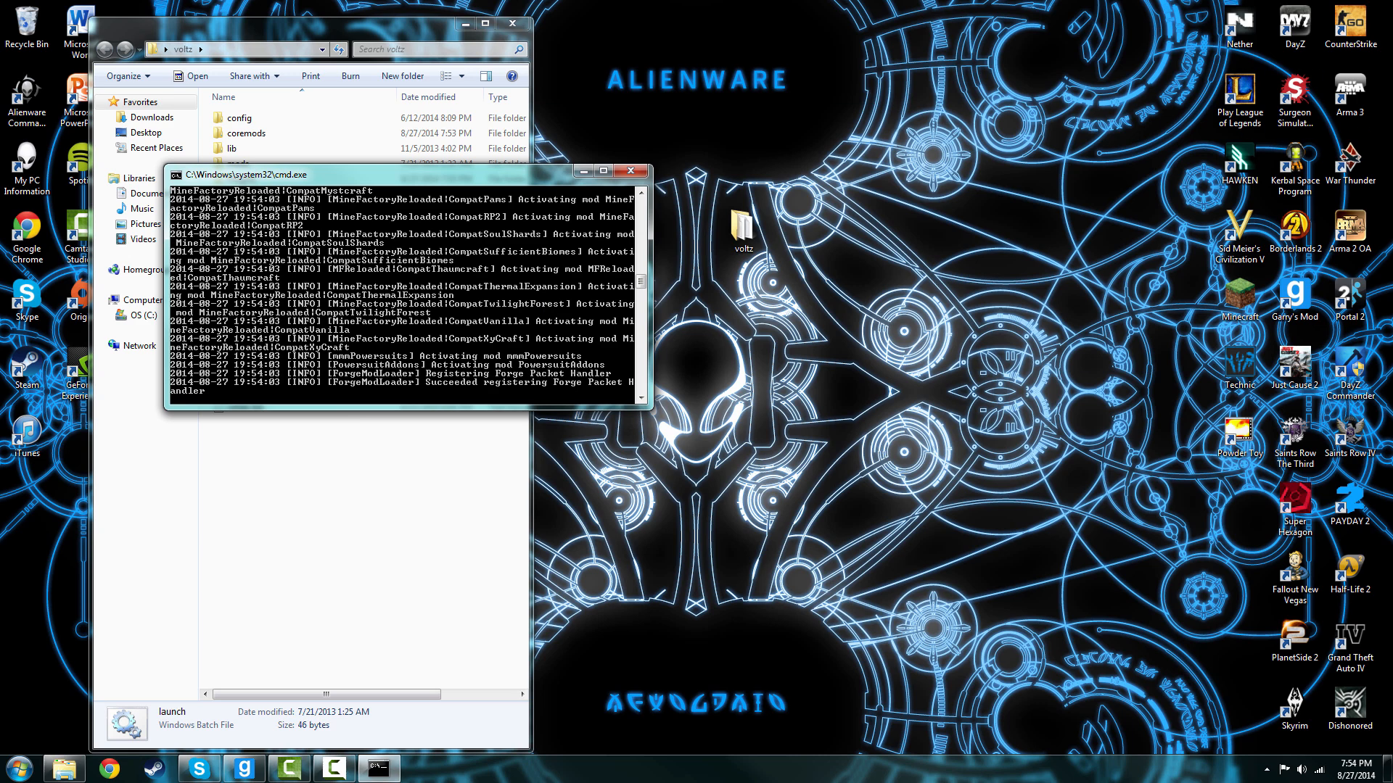
{"action": "scroll", "scroll_direction": "down", "scroll_amount": 3}
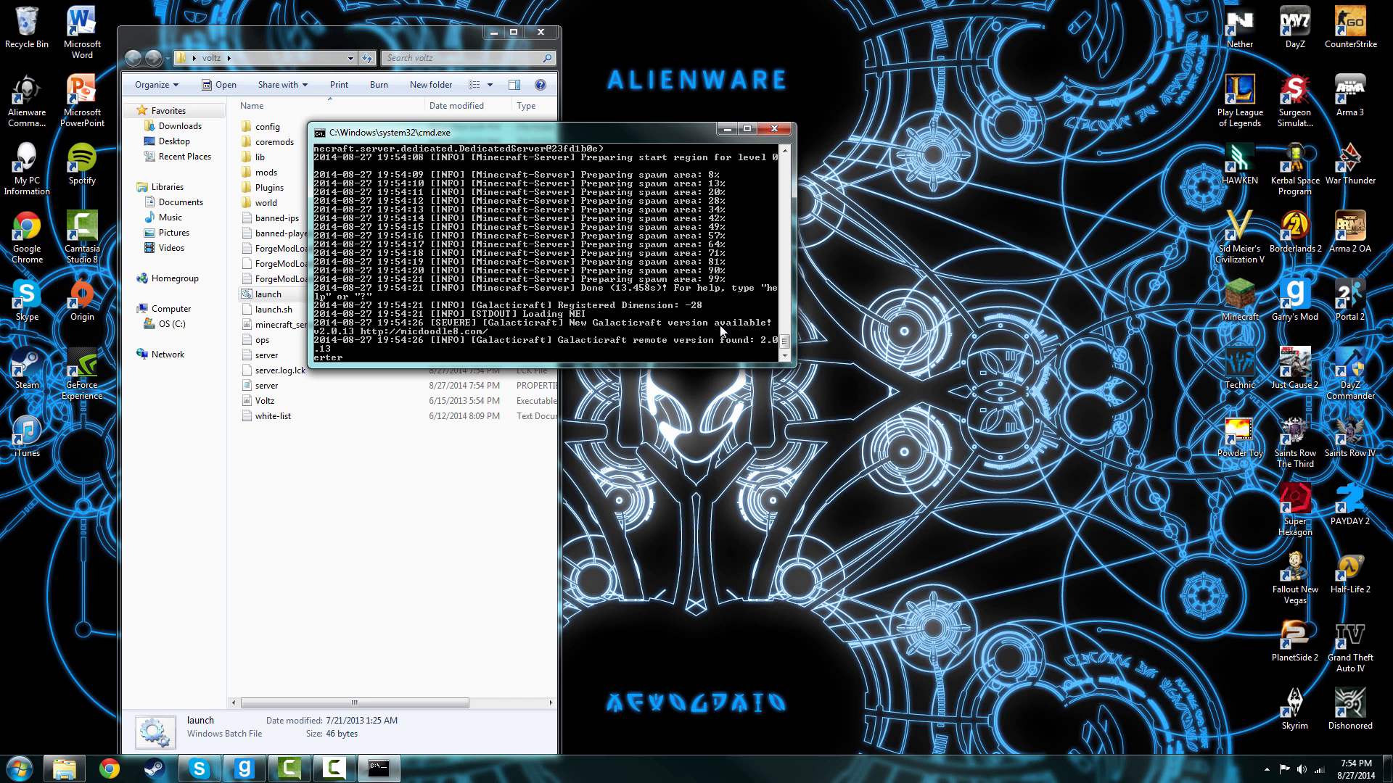
{"action": "type", "text": "stop"}
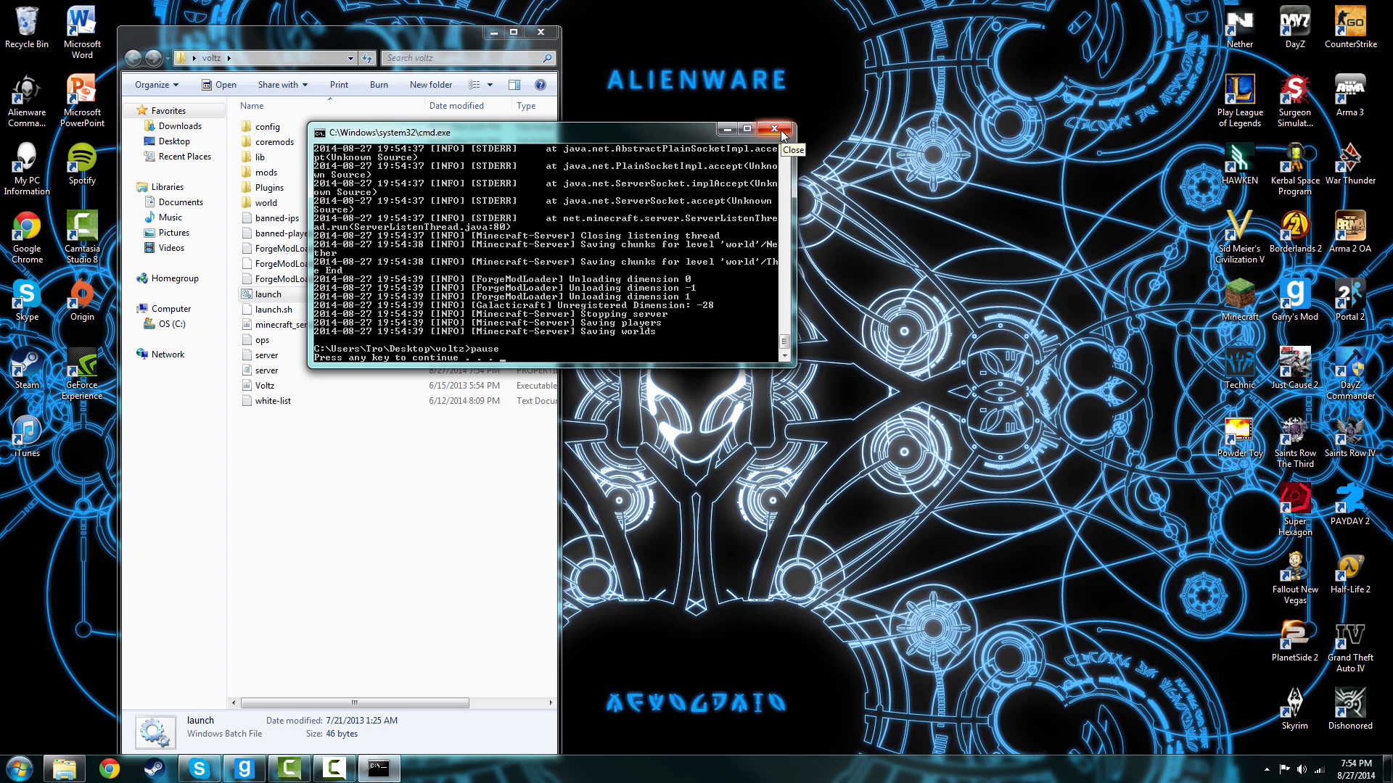
{"action": "mouse_move", "coordinate": [711, 146]}
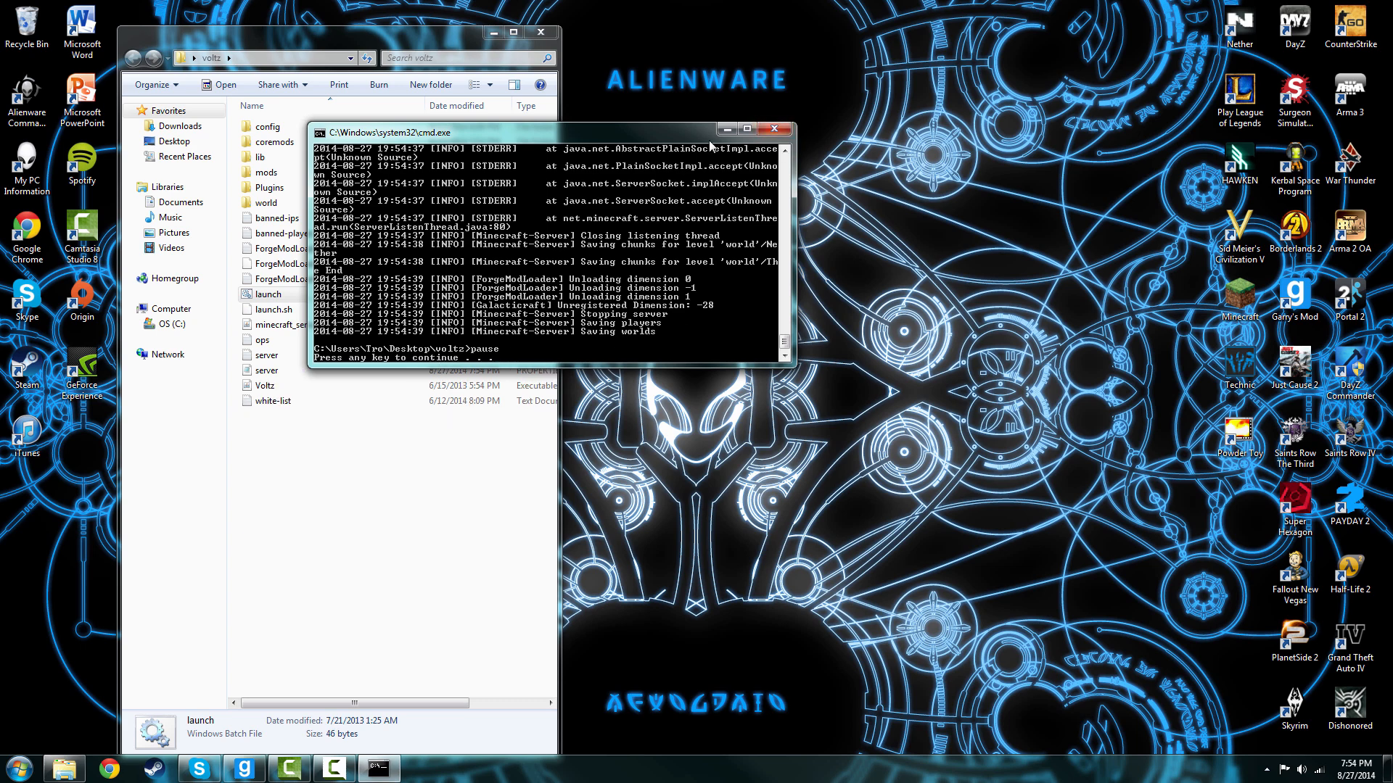
- Close the console, add the player name to ops.txt and save it
{"action": "left_click", "coordinate": [775, 128]}
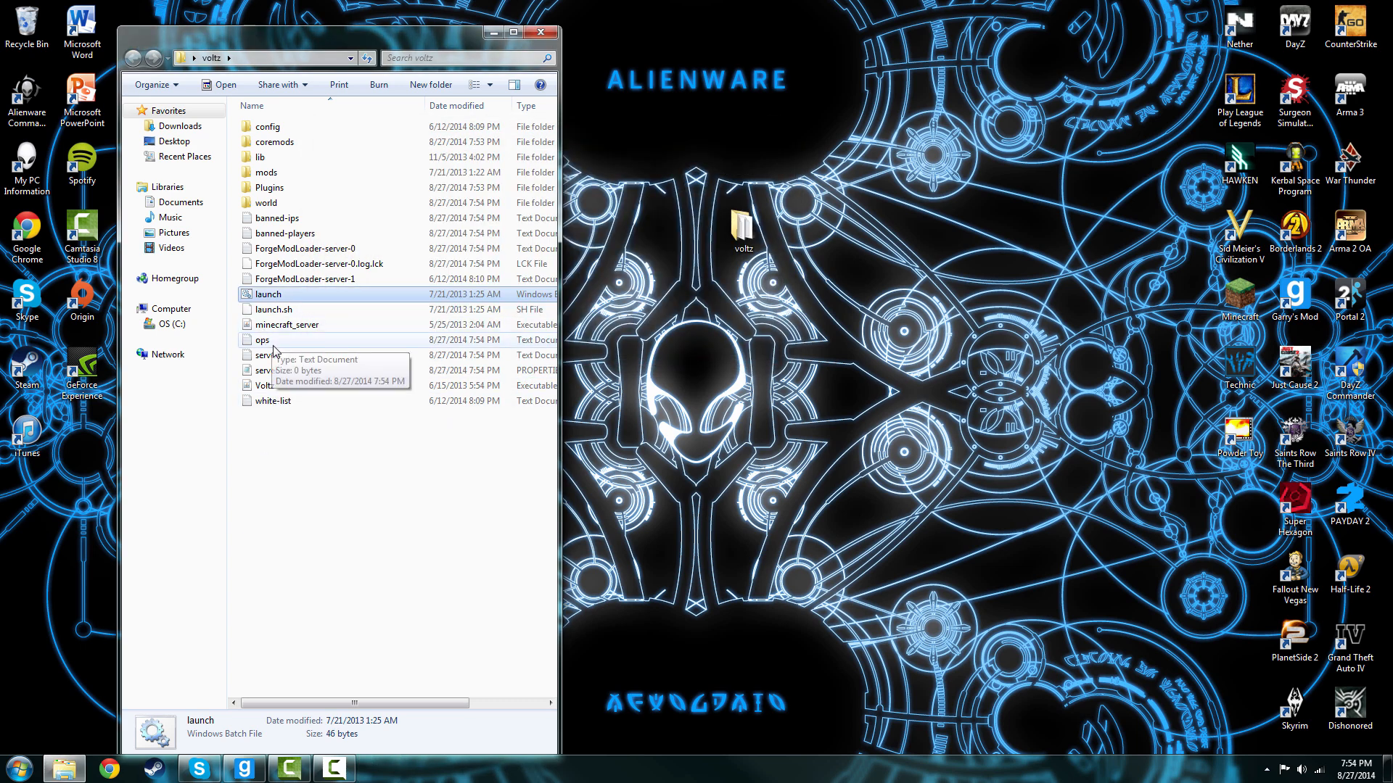
{"action": "left_click", "coordinate": [261, 339]}
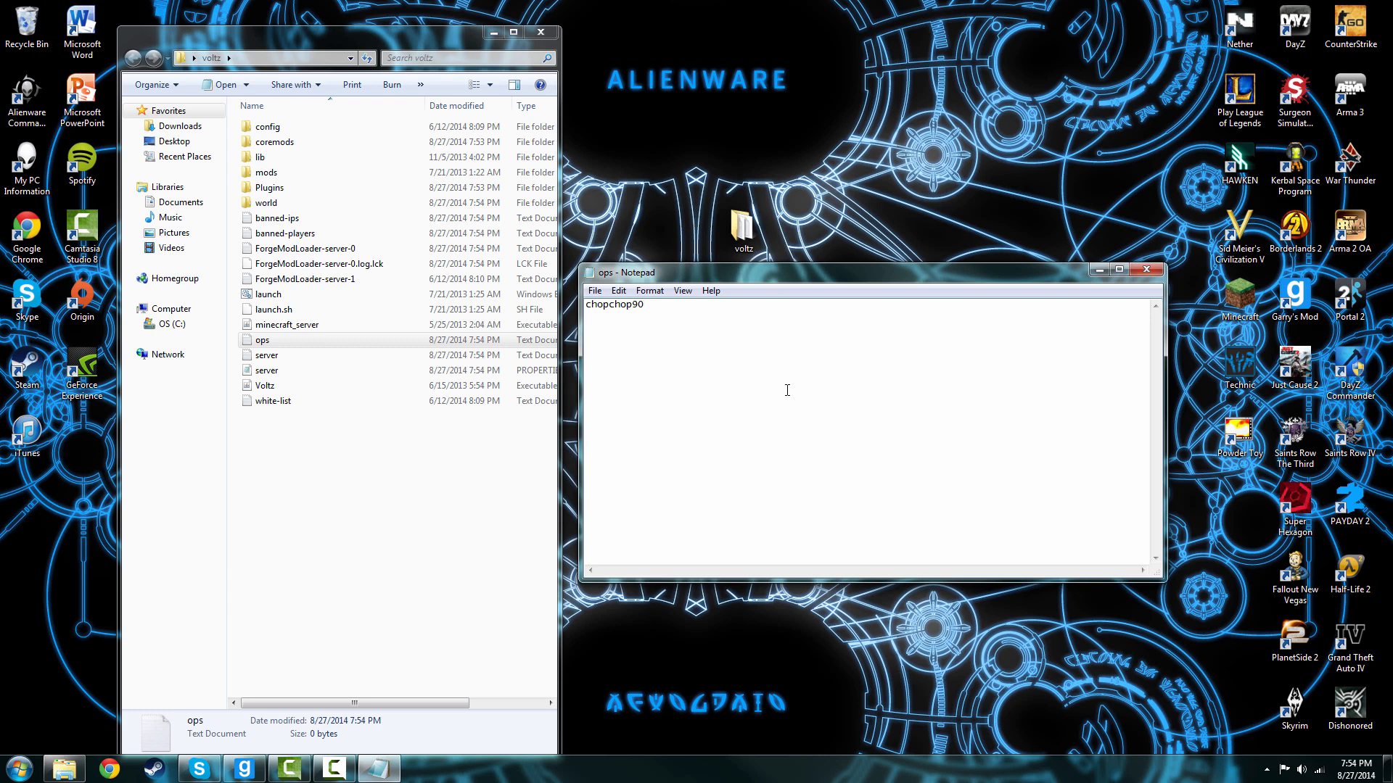
{"action": "type", "text": "8"}
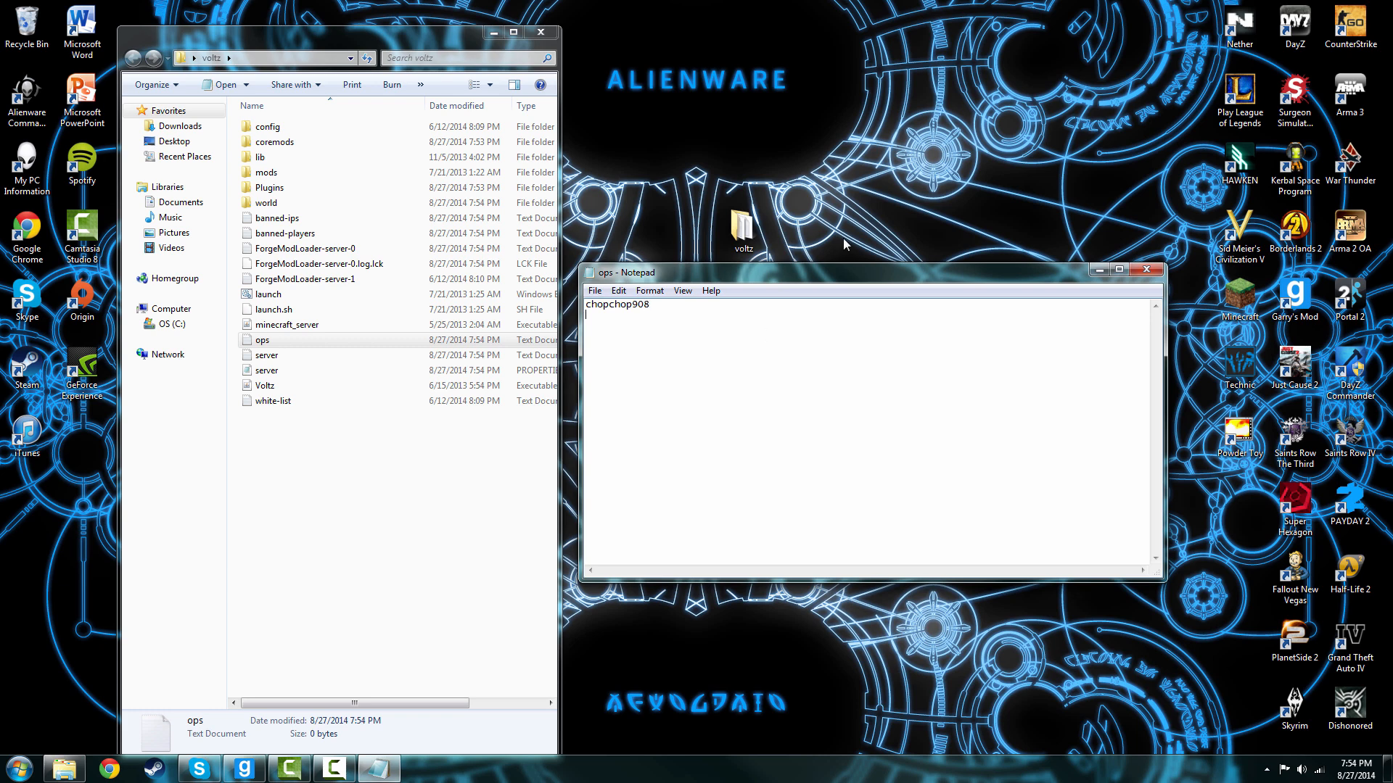
{"action": "mouse_move", "coordinate": [841, 250]}
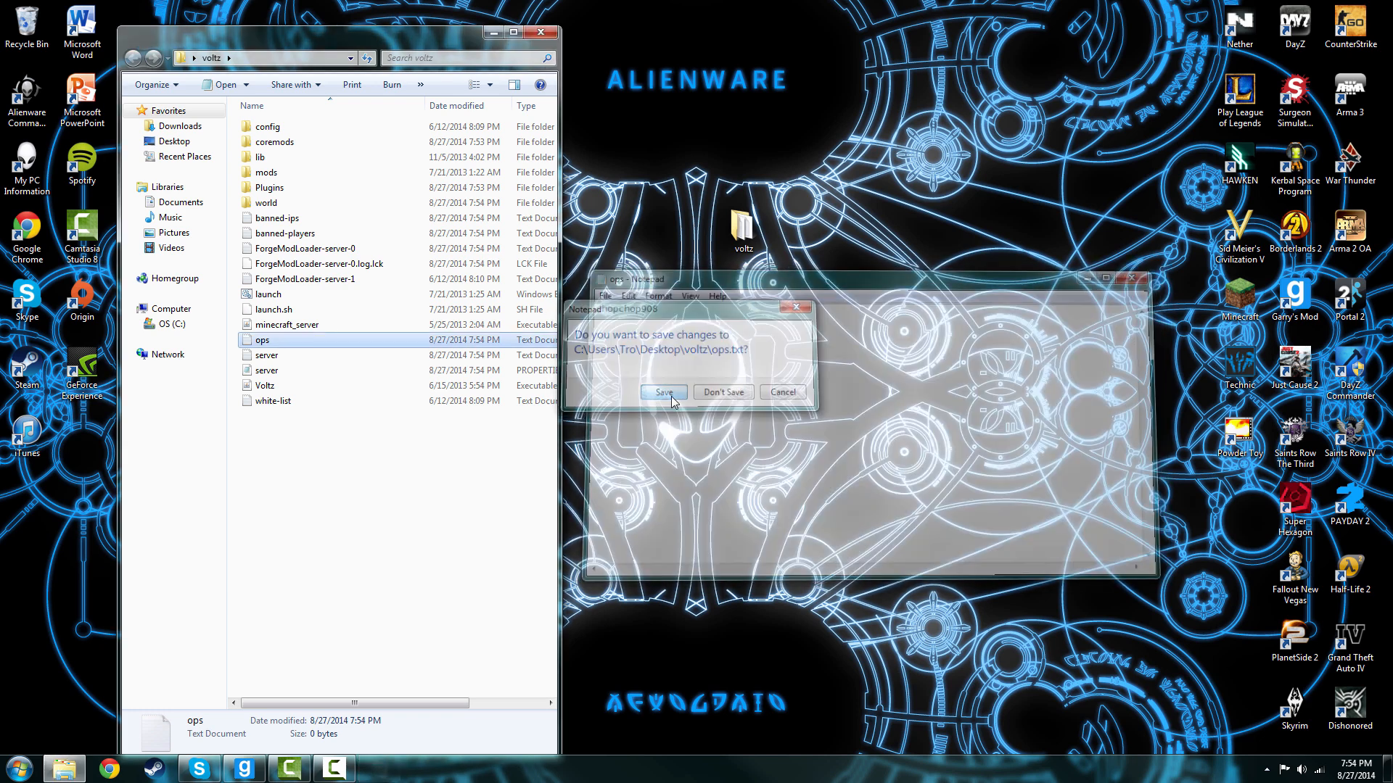
{"action": "left_click", "coordinate": [723, 392]}
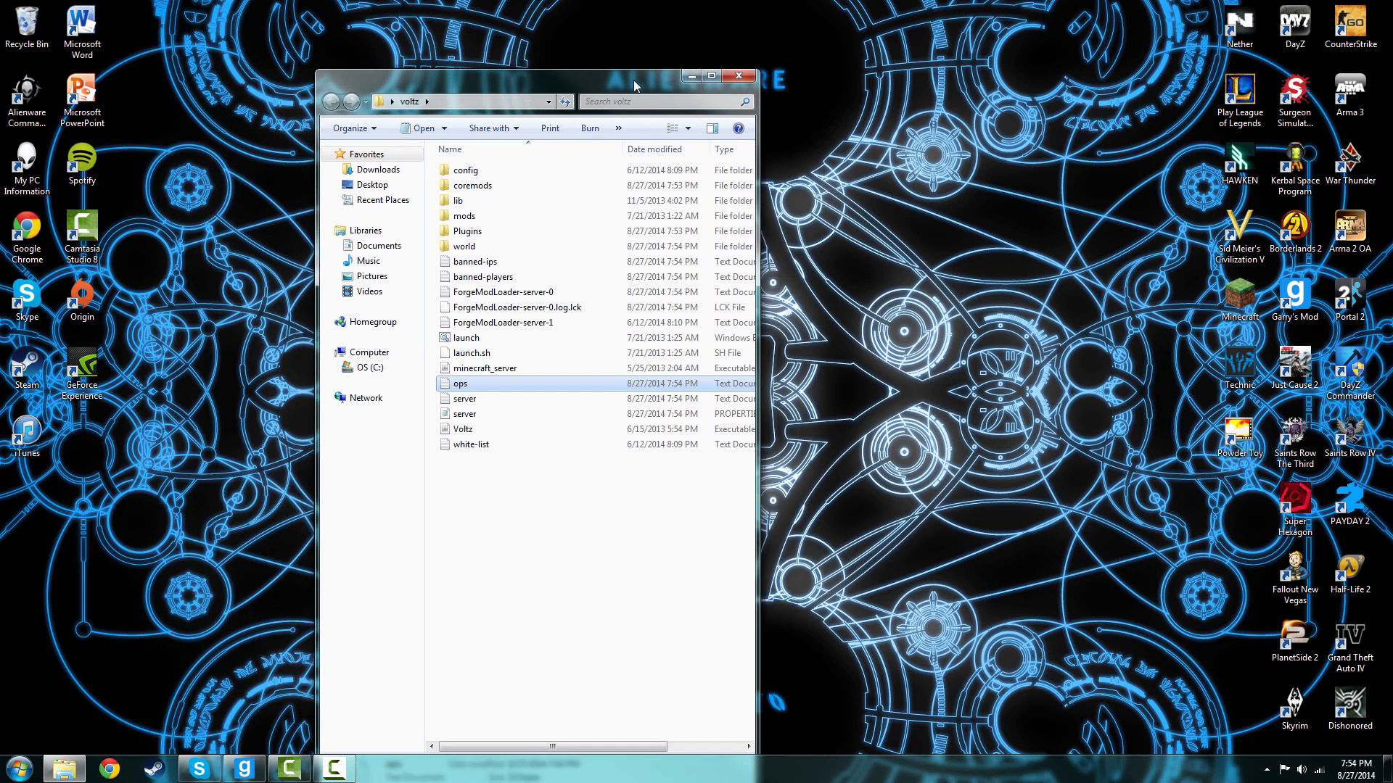